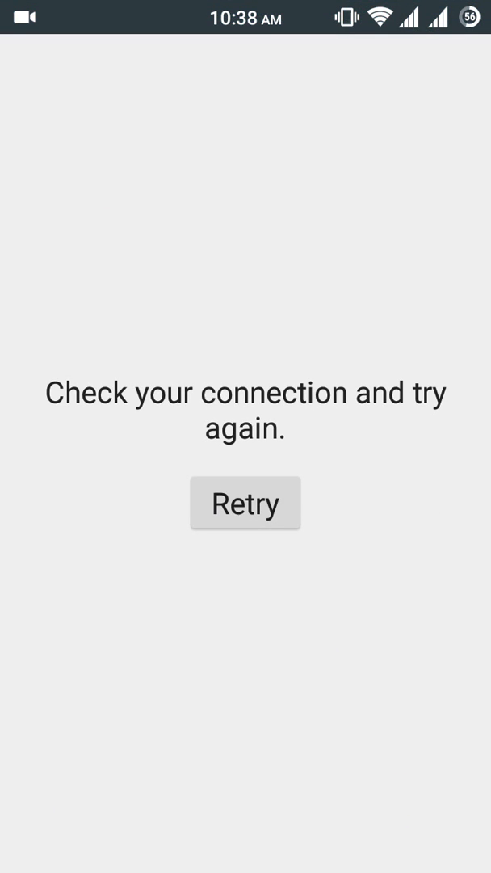
Retry the store connection, confirm Wi-Fi is connected in the quick panel, and dismiss it.
{"action": "left_click", "coordinate": [246, 503]}
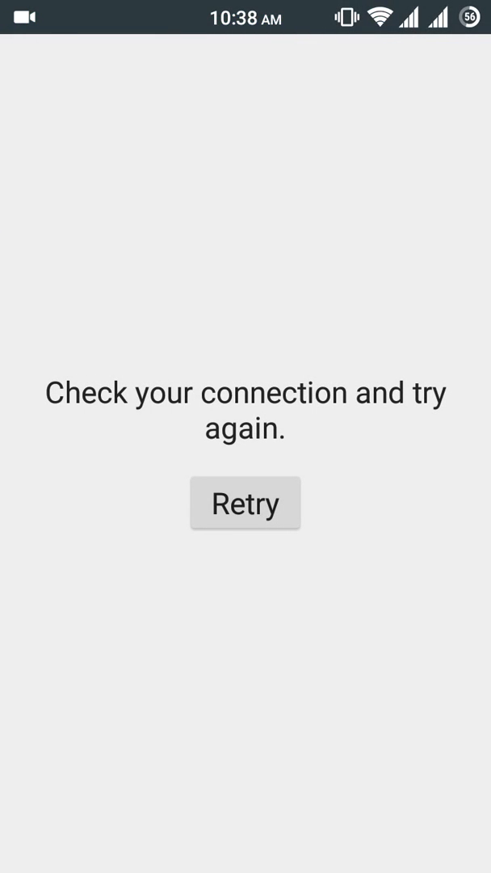
{"action": "scroll", "scroll_direction": "down", "scroll_amount": 3}
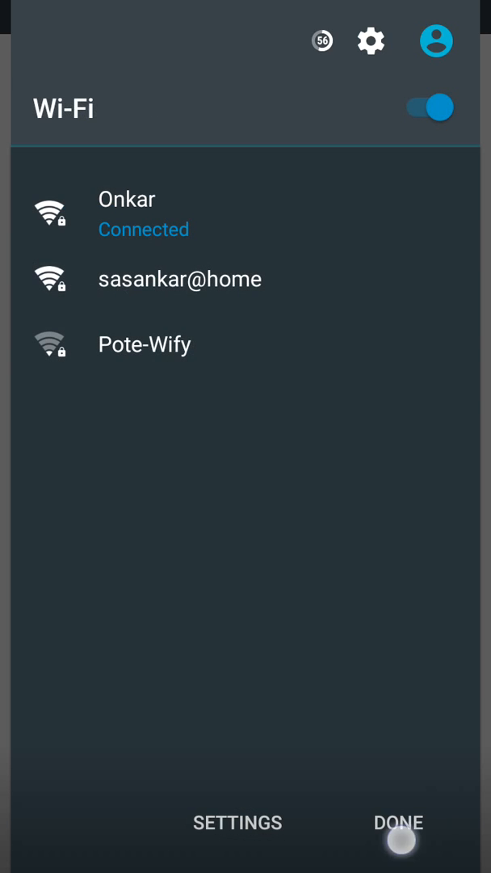
{"action": "left_click", "coordinate": [398, 823]}
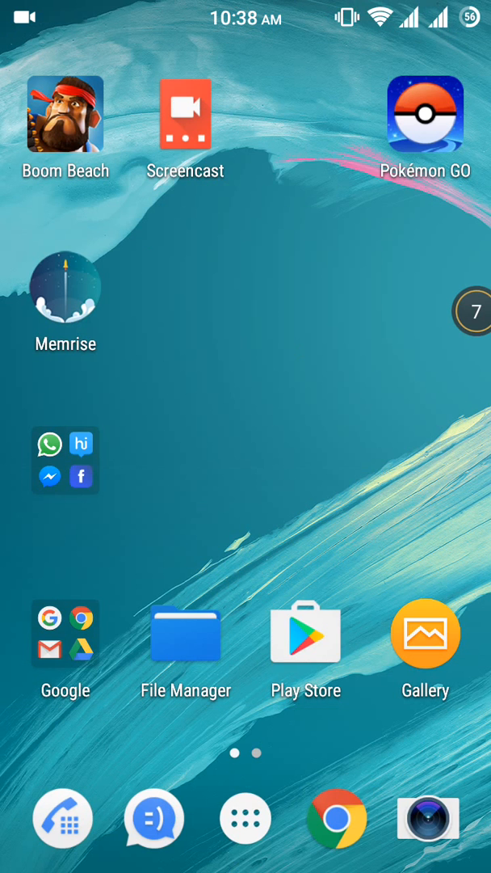
Reach the installed Apps list from Settings via the quick settings panel.
{"action": "scroll", "scroll_direction": "down", "scroll_amount": 3}
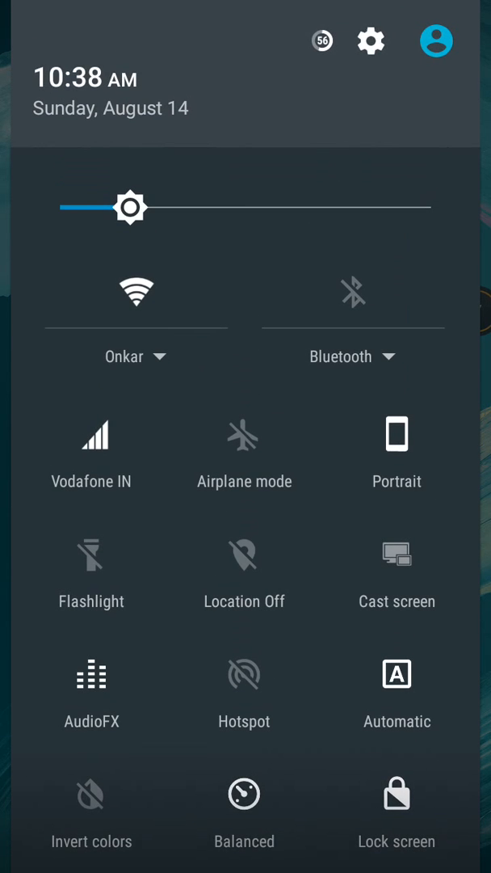
{"action": "left_click", "coordinate": [370, 41]}
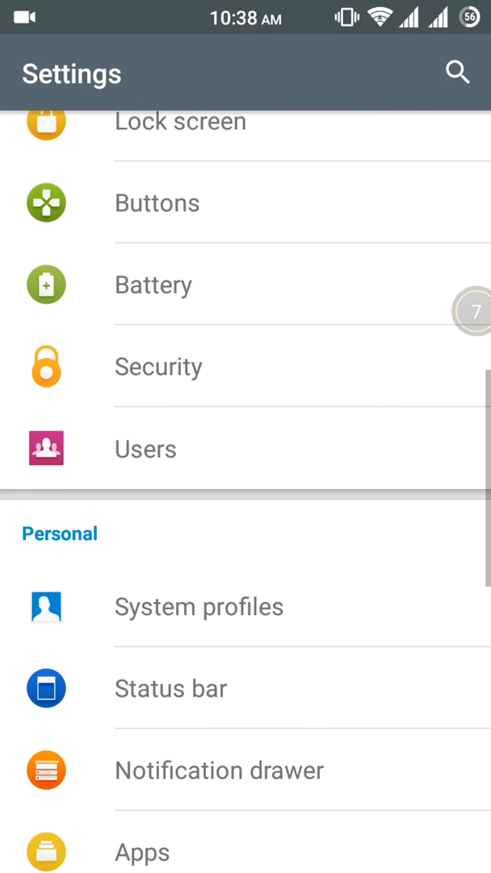
{"action": "scroll", "scroll_direction": "down", "scroll_amount": 3}
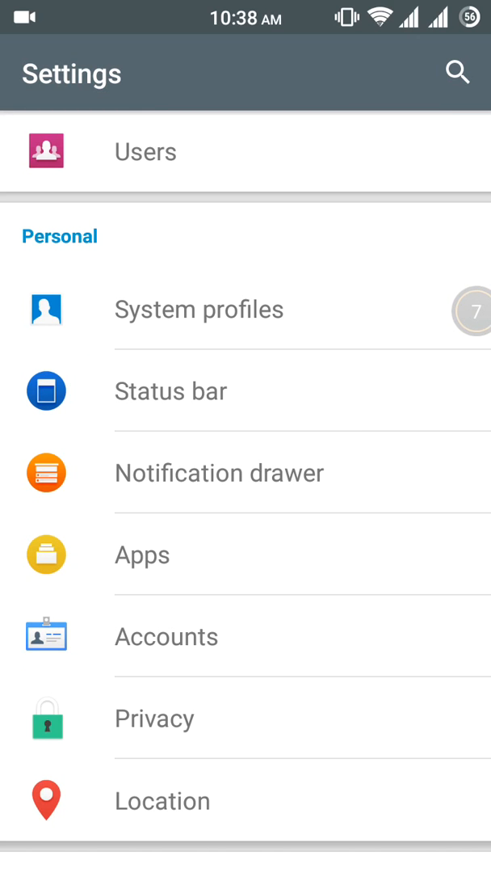
{"action": "left_click", "coordinate": [143, 554]}
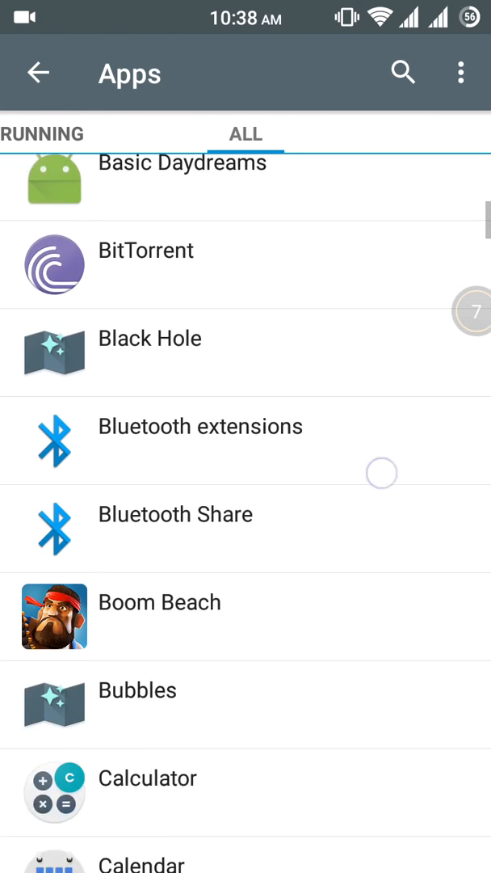
Scroll the ALL apps tab down to the Google Play Store entry.
{"action": "scroll", "scroll_direction": "down", "scroll_amount": 3}
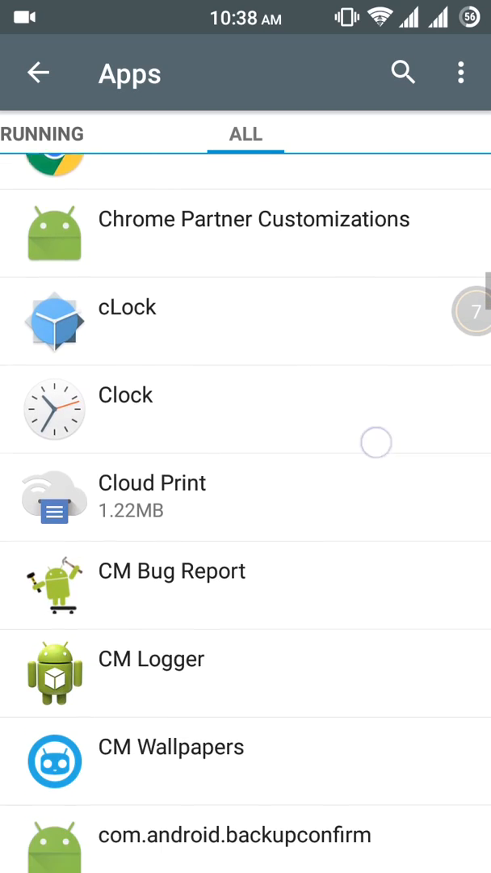
{"action": "scroll", "scroll_direction": "down", "scroll_amount": 3}
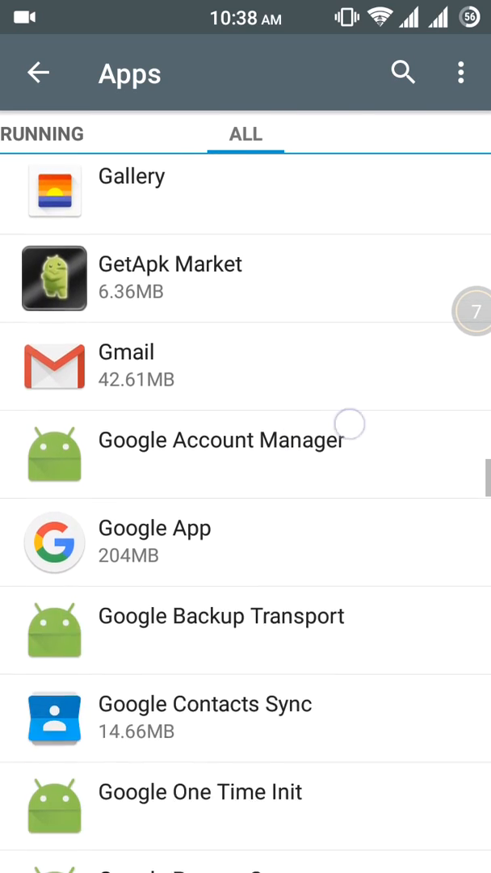
{"action": "scroll", "scroll_direction": "down", "scroll_amount": 3}
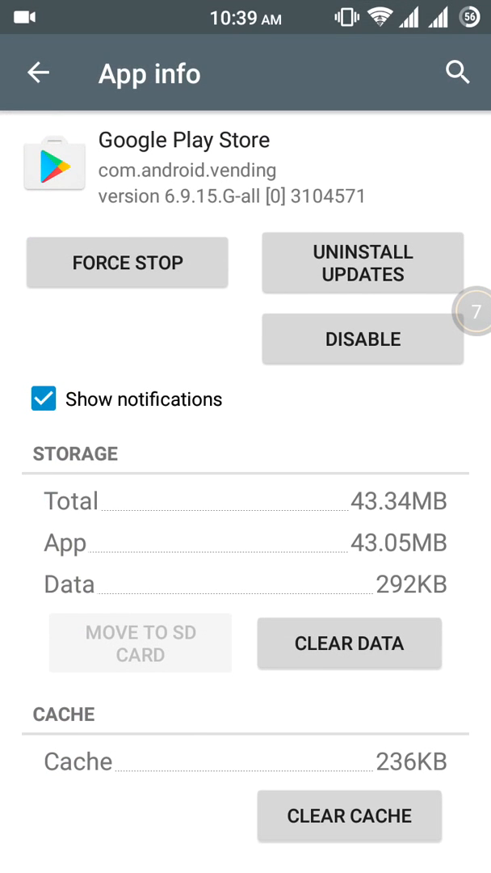
Force stop Google Play Store, clear its cache, then clear its data and confirm with OK.
{"action": "left_click", "coordinate": [126, 262]}
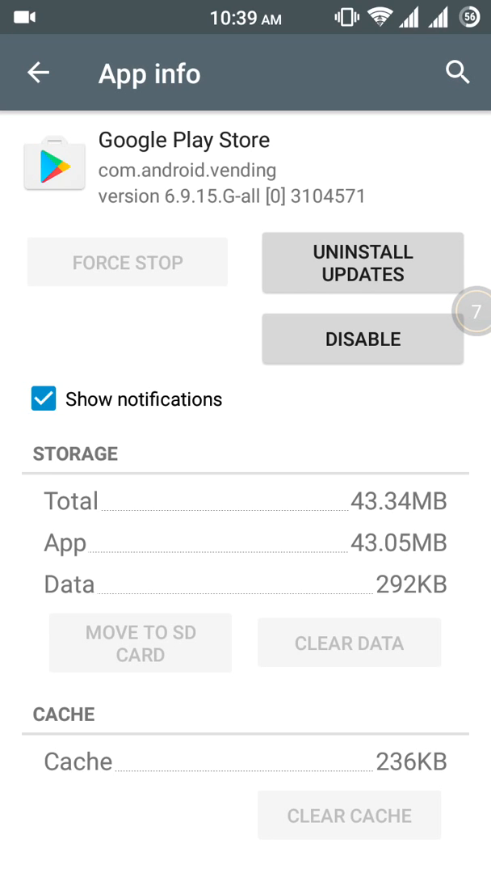
{"action": "scroll", "scroll_direction": "down", "scroll_amount": 3}
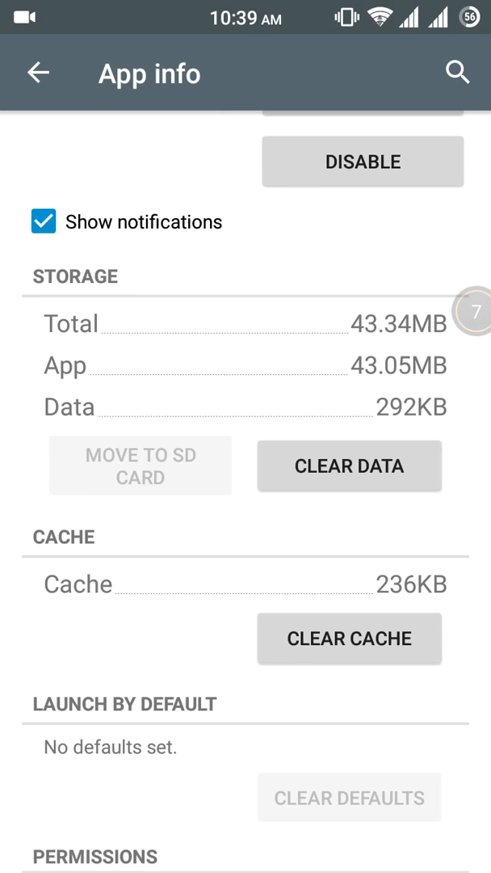
{"action": "left_click", "coordinate": [349, 638]}
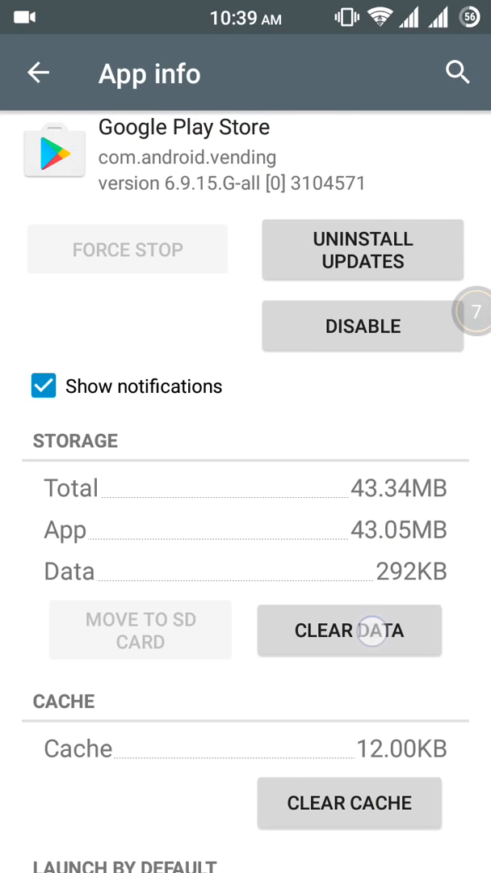
{"action": "left_click", "coordinate": [349, 630]}
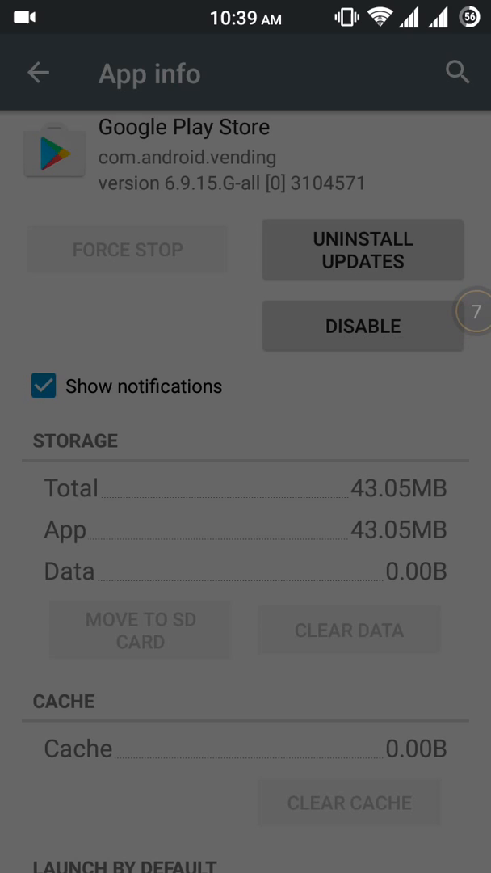
{"action": "left_click", "coordinate": [362, 248]}
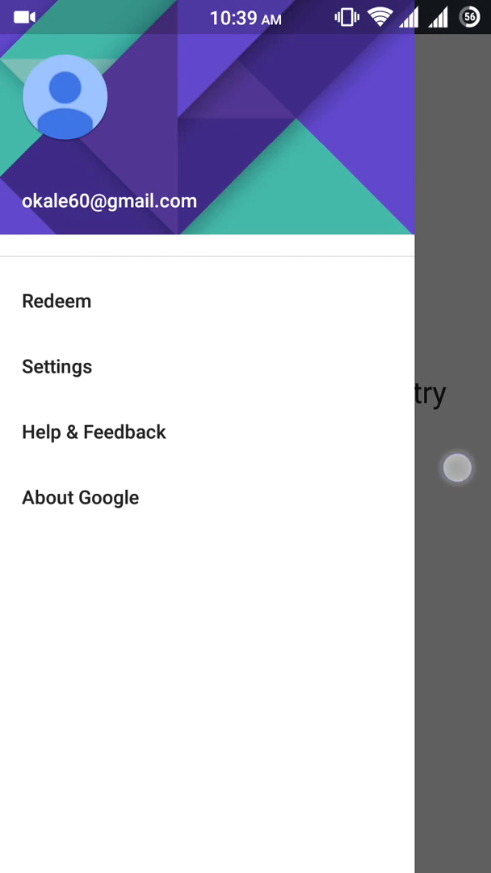
Reopen Play Store, which still shows the connection error, and view its navigation drawer.
{"action": "left_click", "coordinate": [56, 365]}
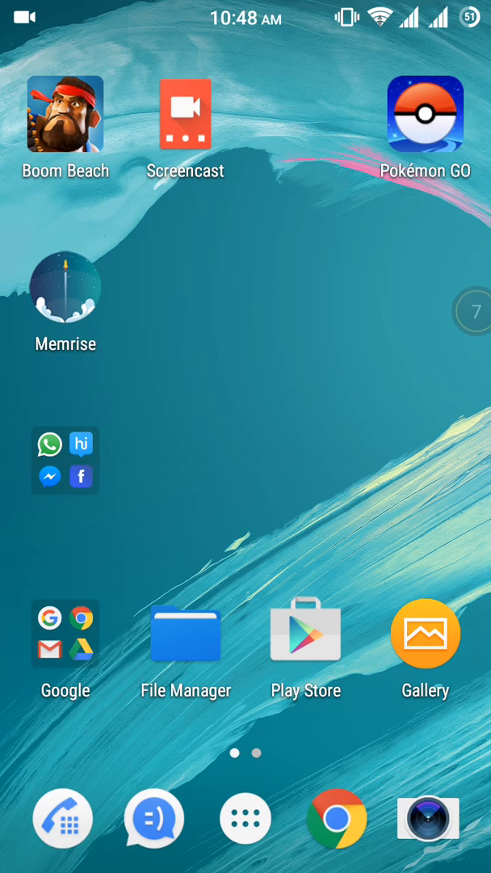
Launch File Manager and reach its General settings from the drawer.
{"action": "left_click", "coordinate": [186, 634]}
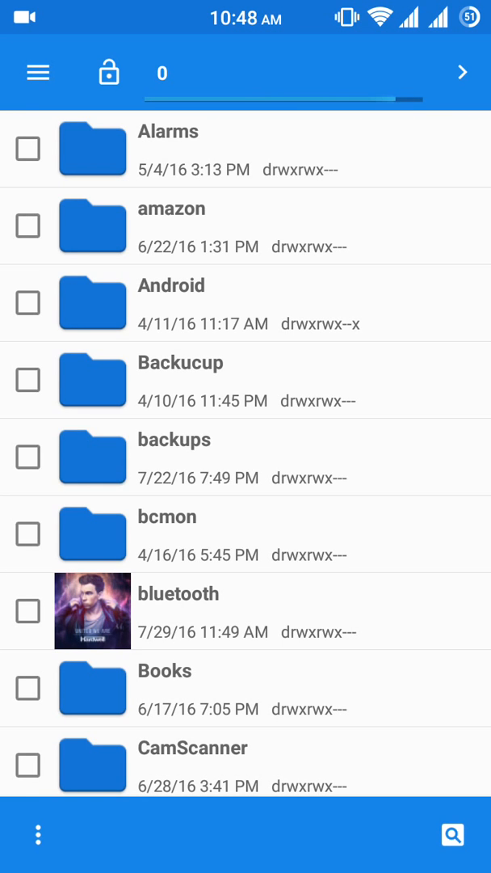
{"action": "left_click", "coordinate": [37, 71]}
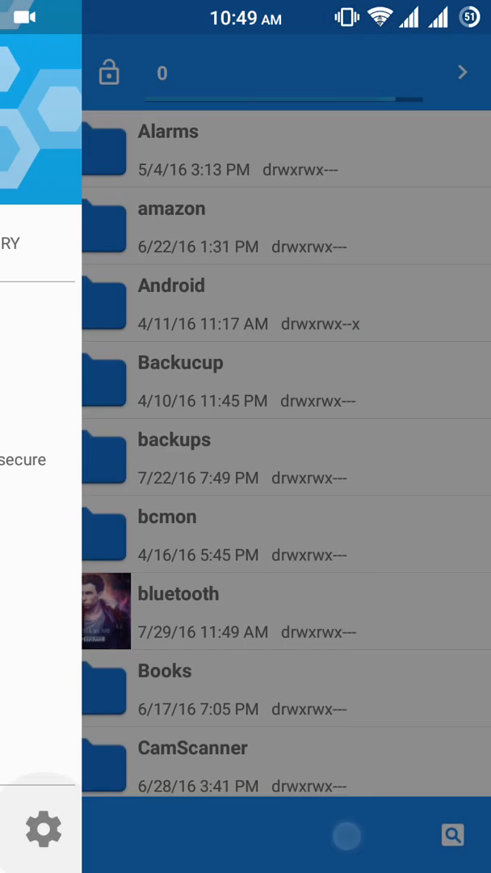
{"action": "left_click", "coordinate": [42, 828]}
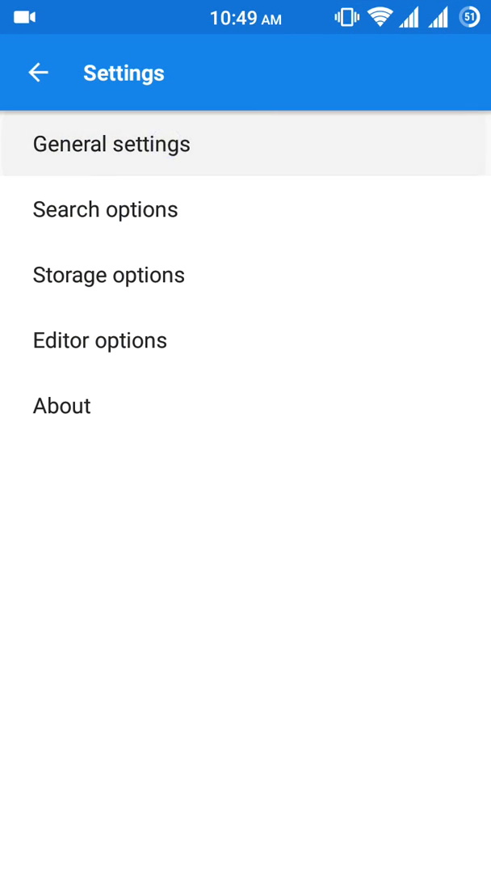
{"action": "left_click", "coordinate": [110, 144]}
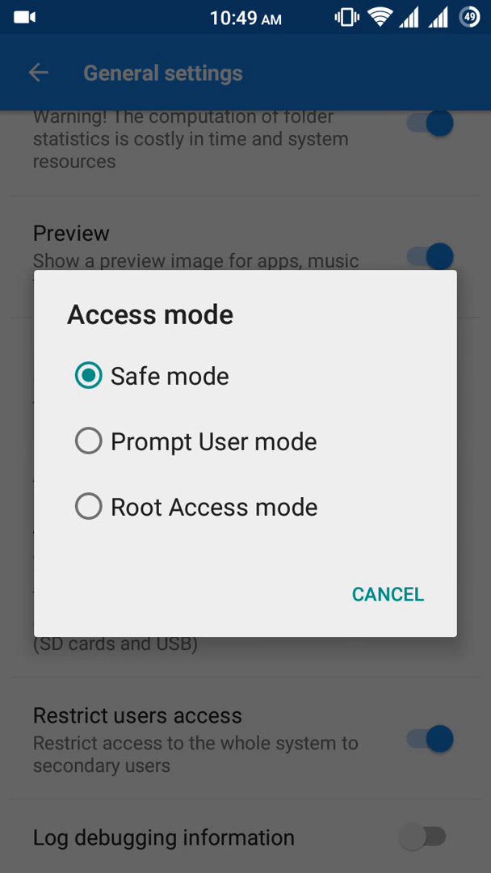
Choose Root Access mode and return to the bookmarks drawer.
{"action": "left_click", "coordinate": [89, 507]}
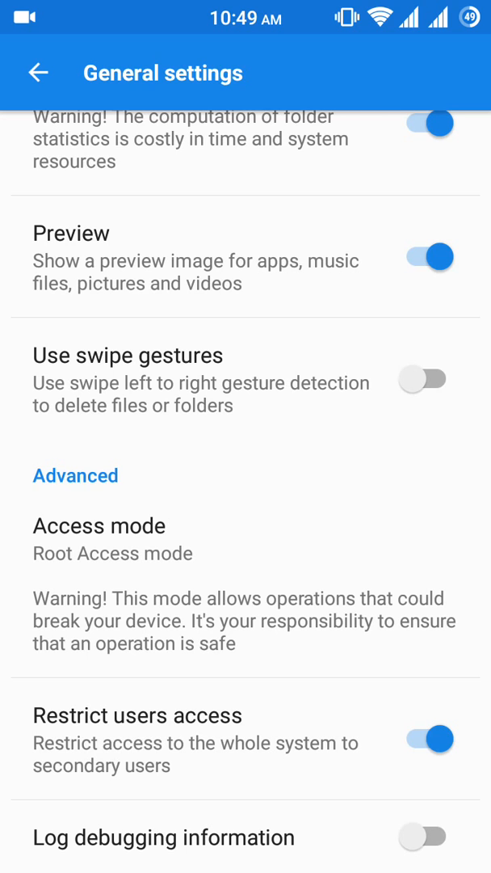
{"action": "left_click", "coordinate": [39, 73]}
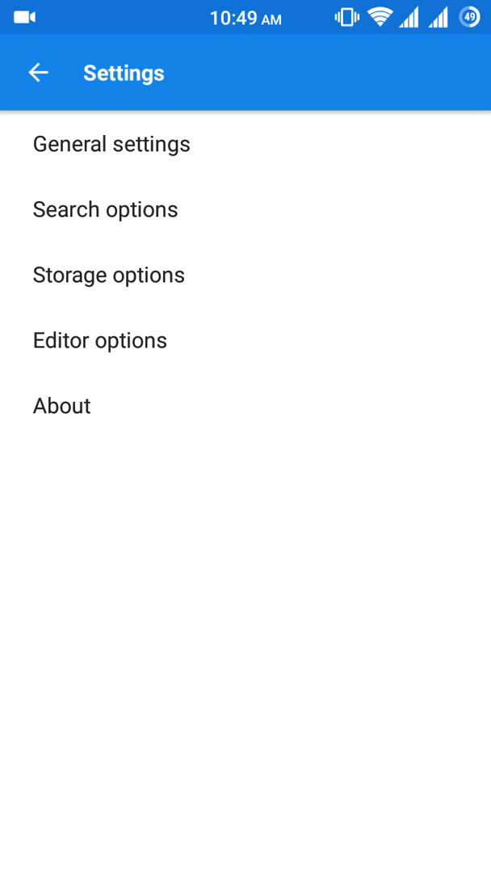
{"action": "left_click", "coordinate": [37, 72]}
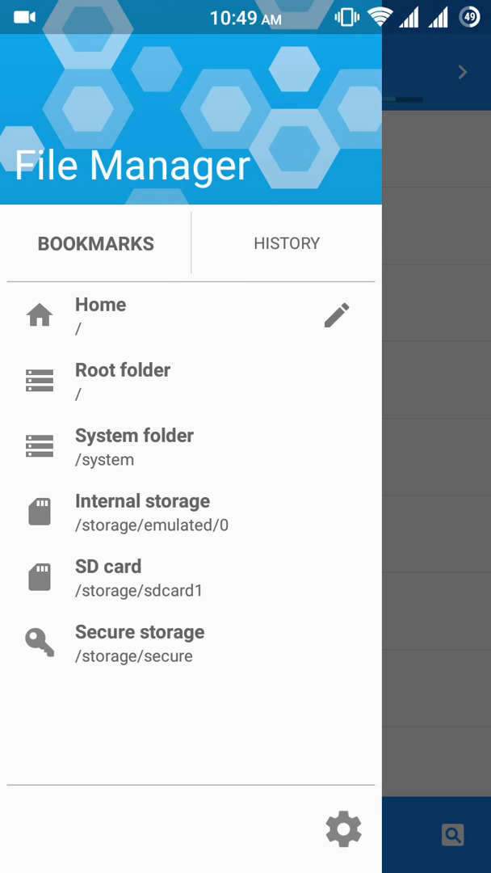
Navigate from the Root folder into system/etc and locate the hosts file.
{"action": "left_click", "coordinate": [121, 380]}
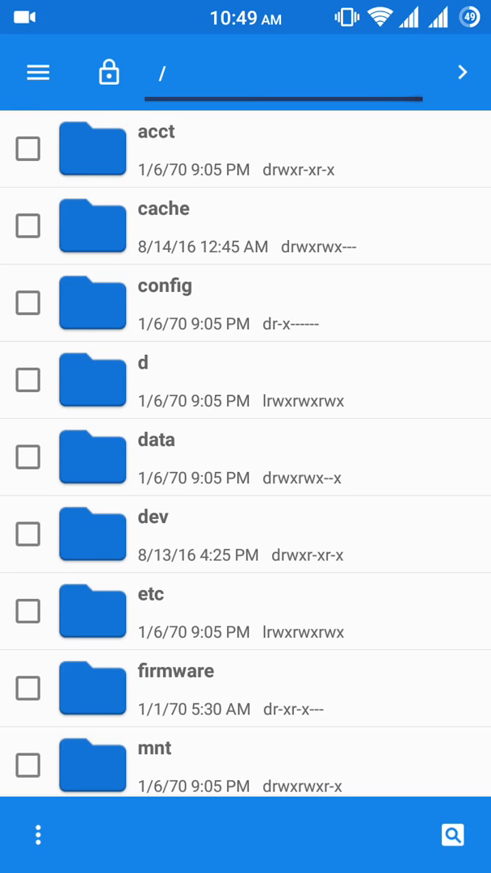
{"action": "scroll", "scroll_direction": "down", "scroll_amount": 3}
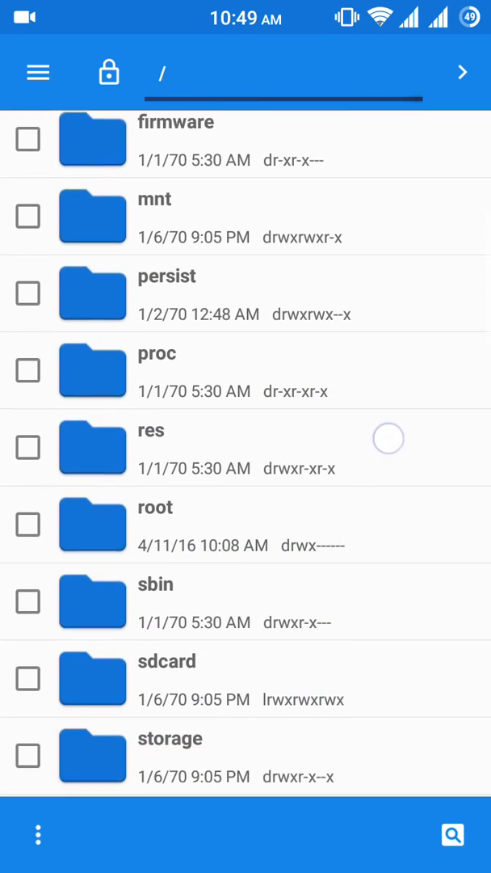
{"action": "scroll", "scroll_direction": "down", "scroll_amount": 3}
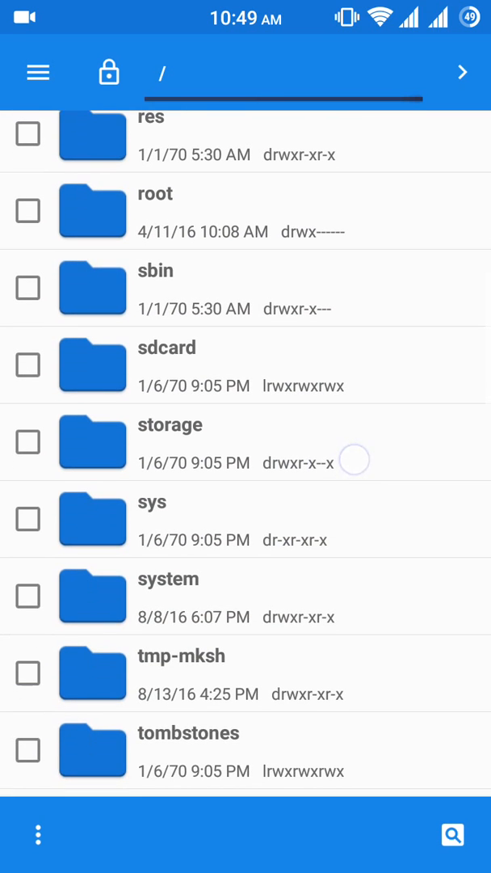
{"action": "left_click", "coordinate": [168, 578]}
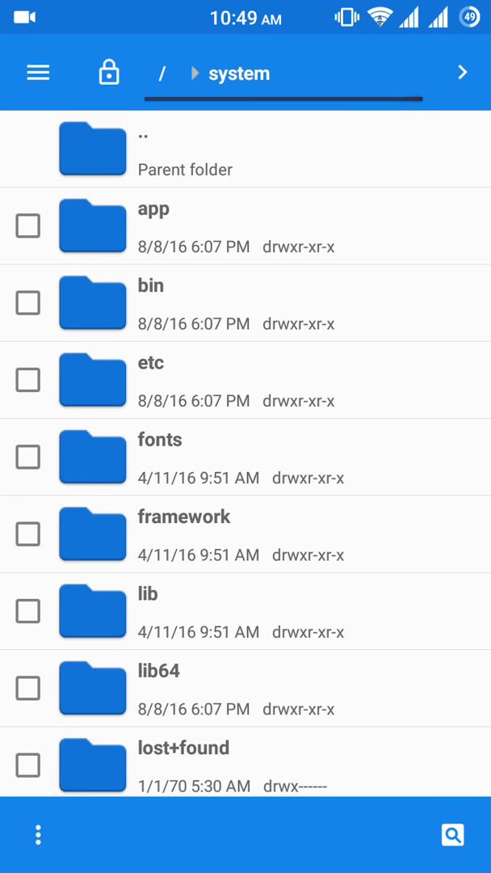
{"action": "left_click", "coordinate": [151, 362]}
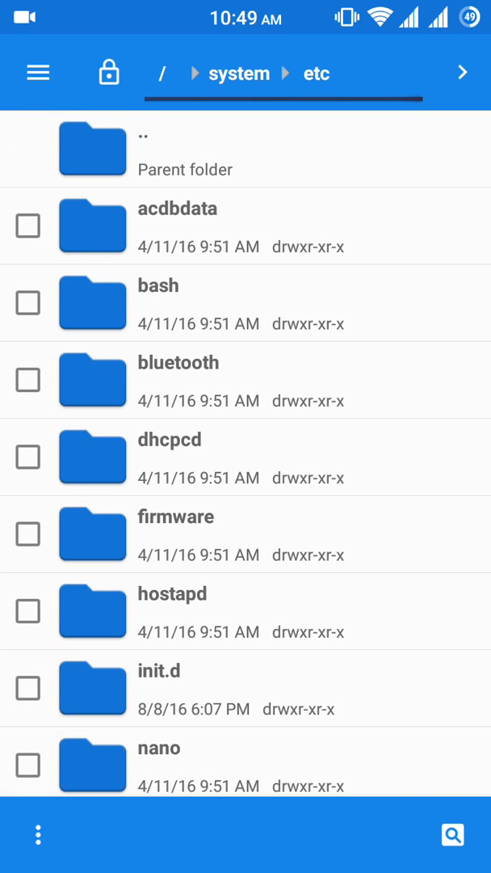
{"action": "scroll", "scroll_direction": "down", "scroll_amount": 3}
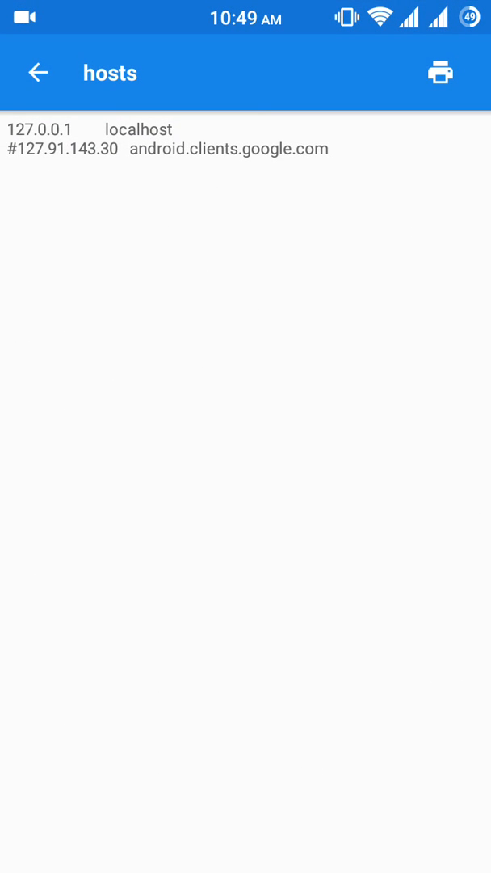
Prefix the android.clients.google.com line with '#', save hosts, and exit to the home screen.
{"action": "left_click", "coordinate": [162, 148]}
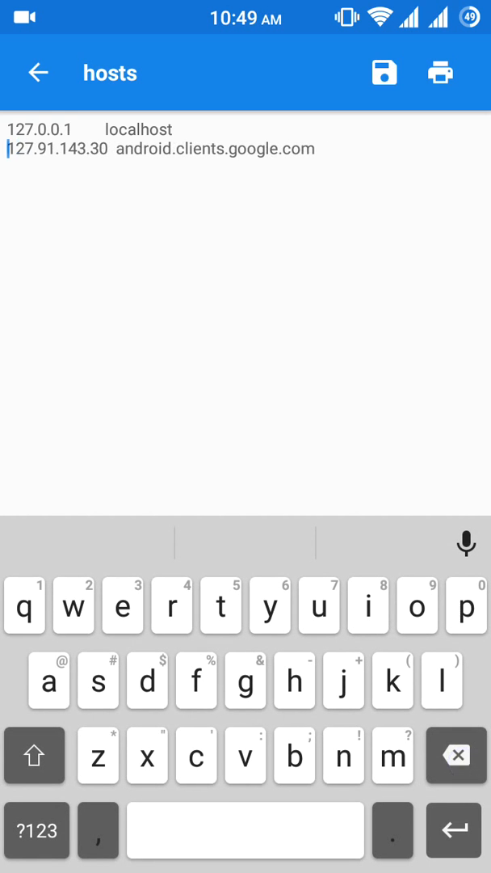
{"action": "type", "text": "#"}
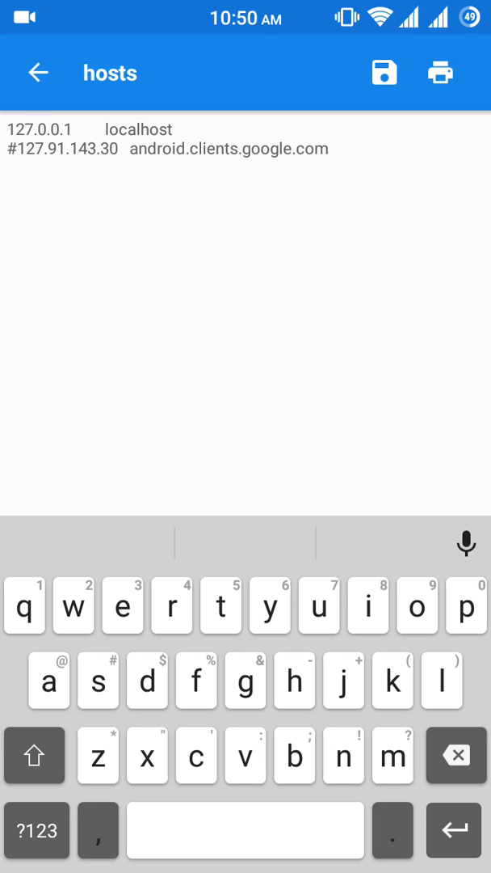
{"action": "left_click", "coordinate": [385, 73]}
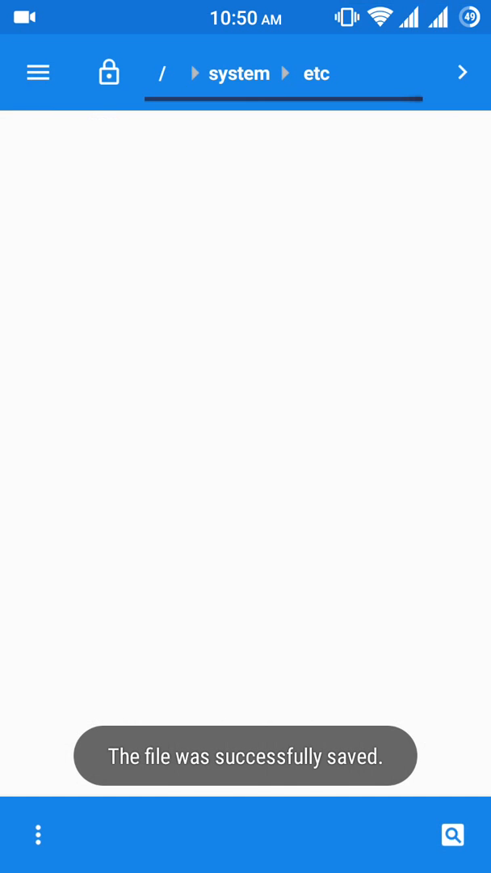
{"action": "key", "text": "Back"}
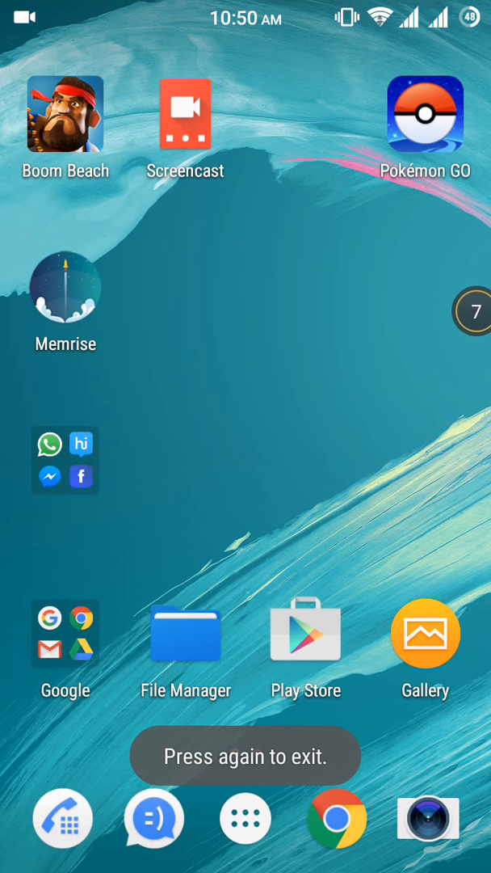
Launch Google Play Store so its home page loads with recommended apps.
{"action": "left_click", "coordinate": [306, 632]}
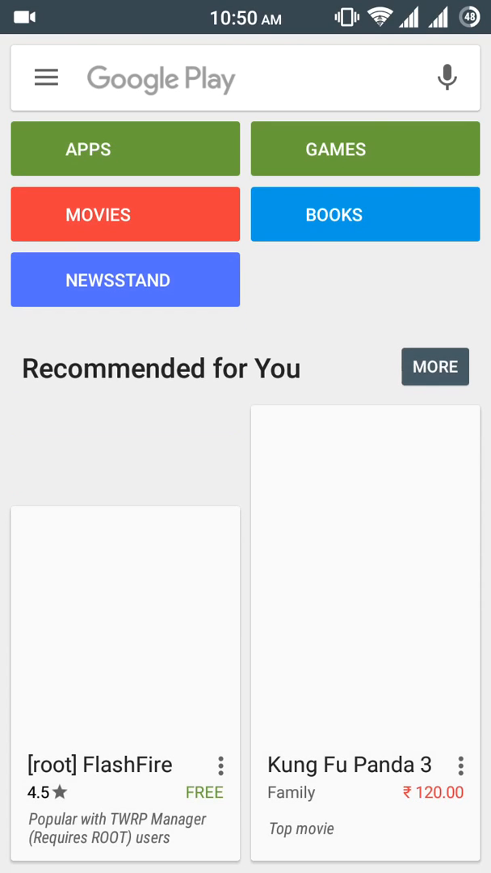